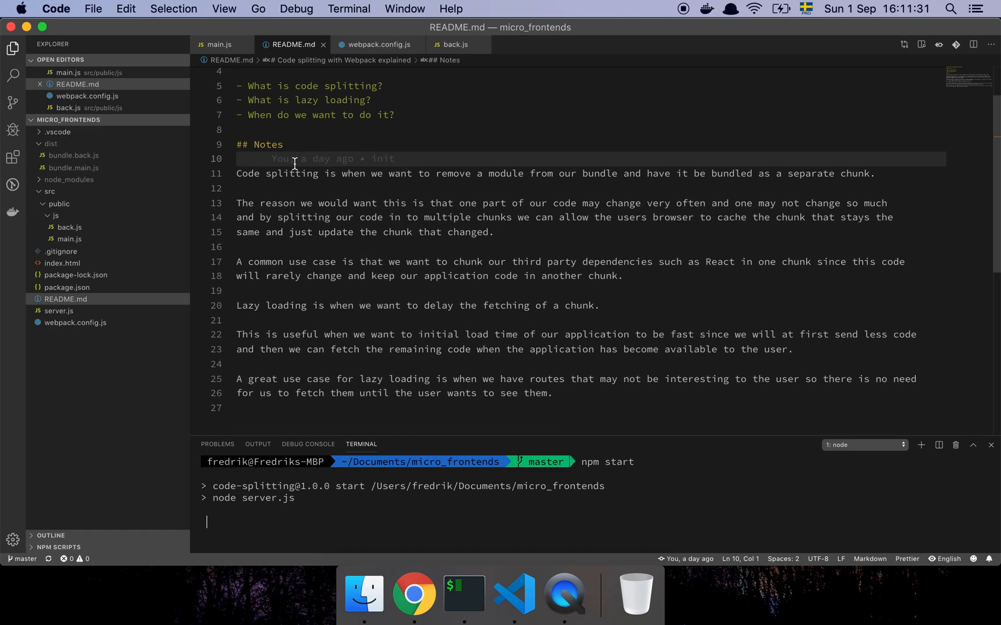
Step: Review the Express server in server.js, then bring up main.js with the lazy-loaded Back route
scroll("down", 3)
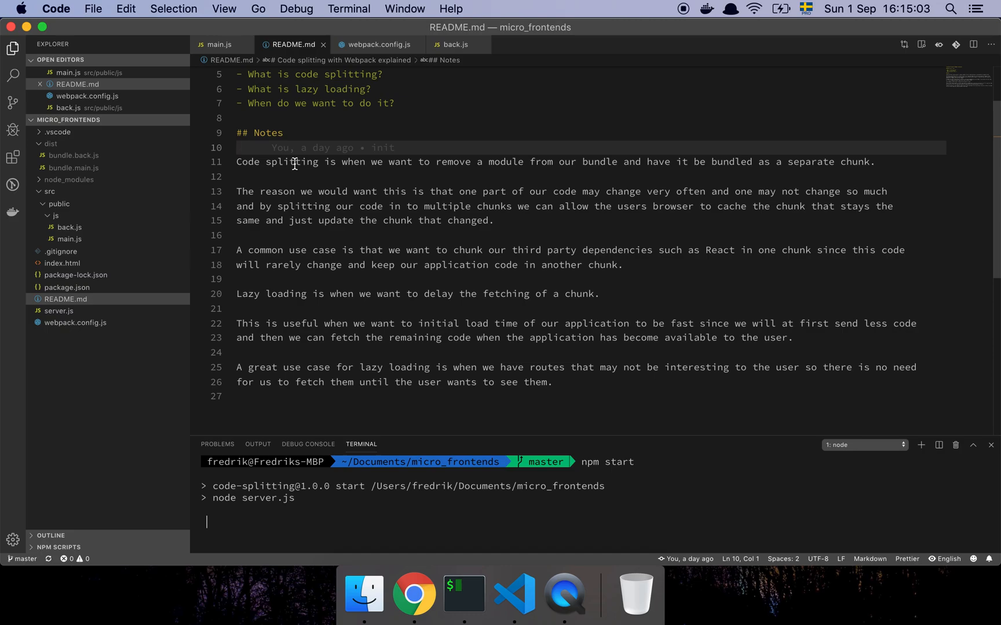
scroll("down", 3)
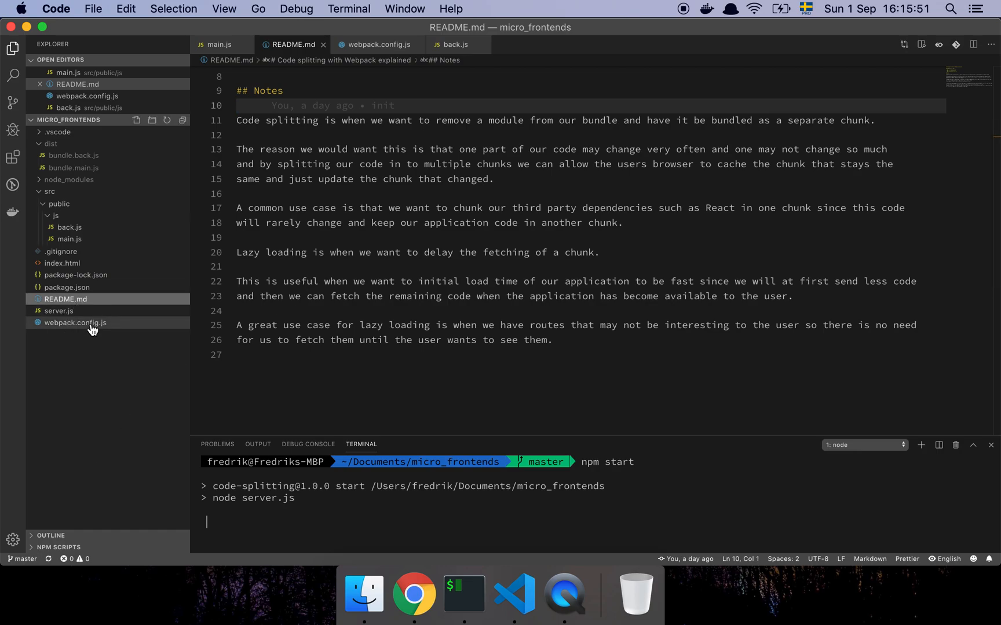
left_click(376, 44)
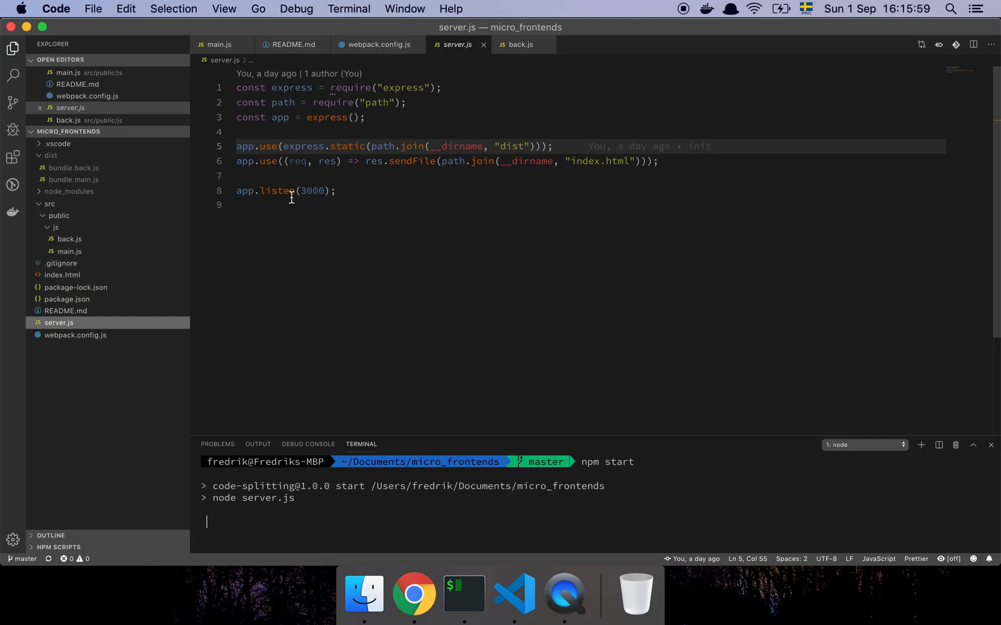
left_click(62, 276)
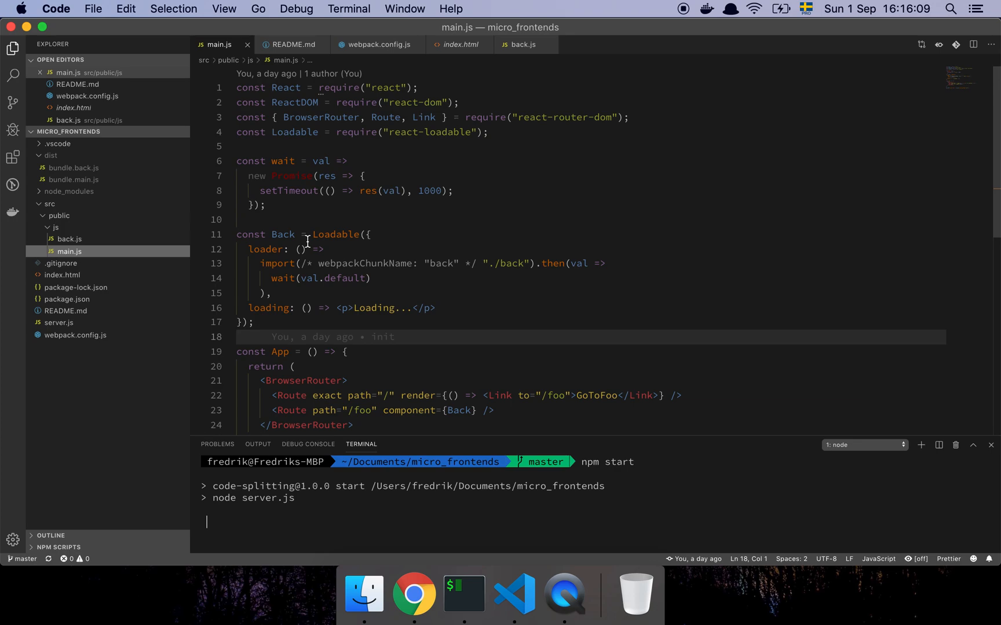
mouse_move(395, 324)
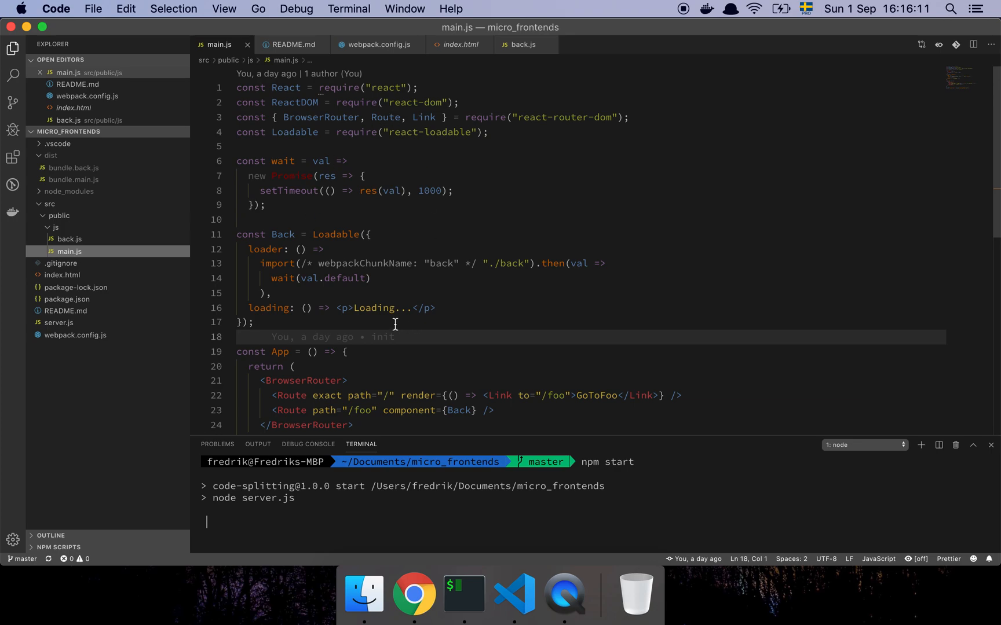
Step: Scroll main.js down to the BrowserRouter routes and switch to the app in Chrome
scroll("down", 3)
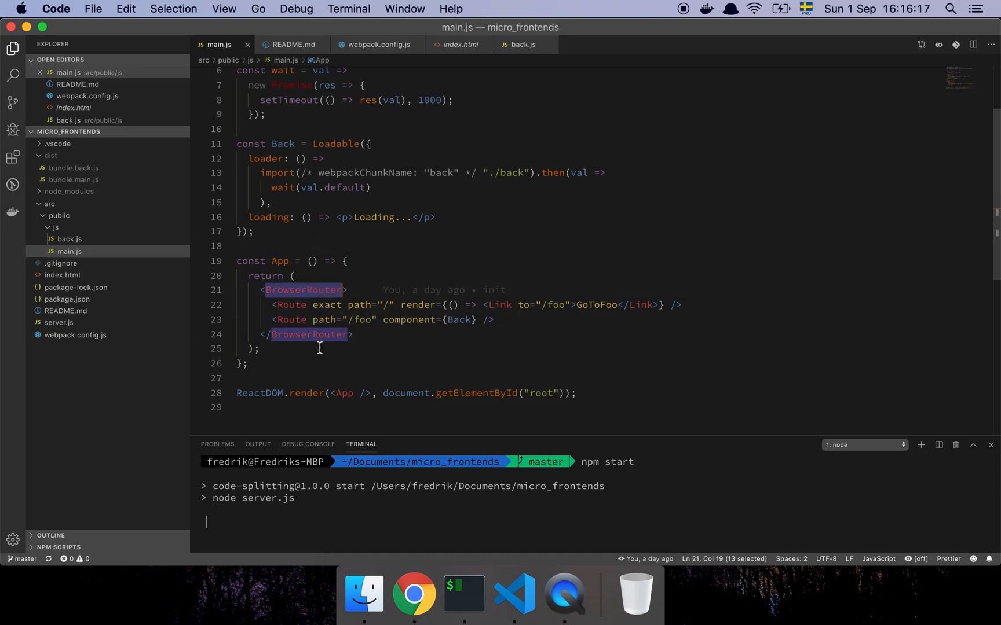
key("cmd+tab")
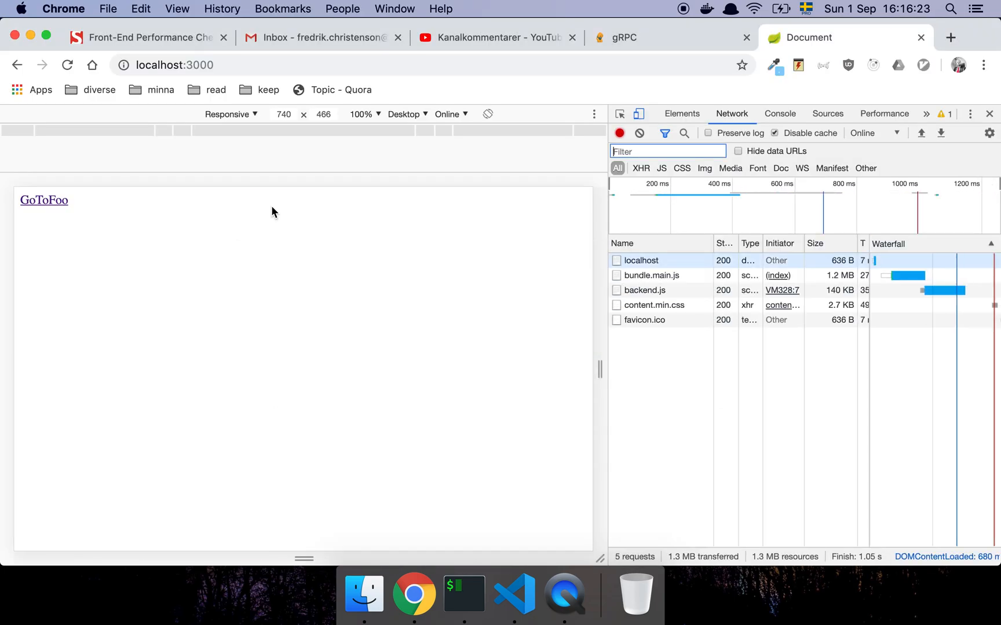
mouse_move(129, 213)
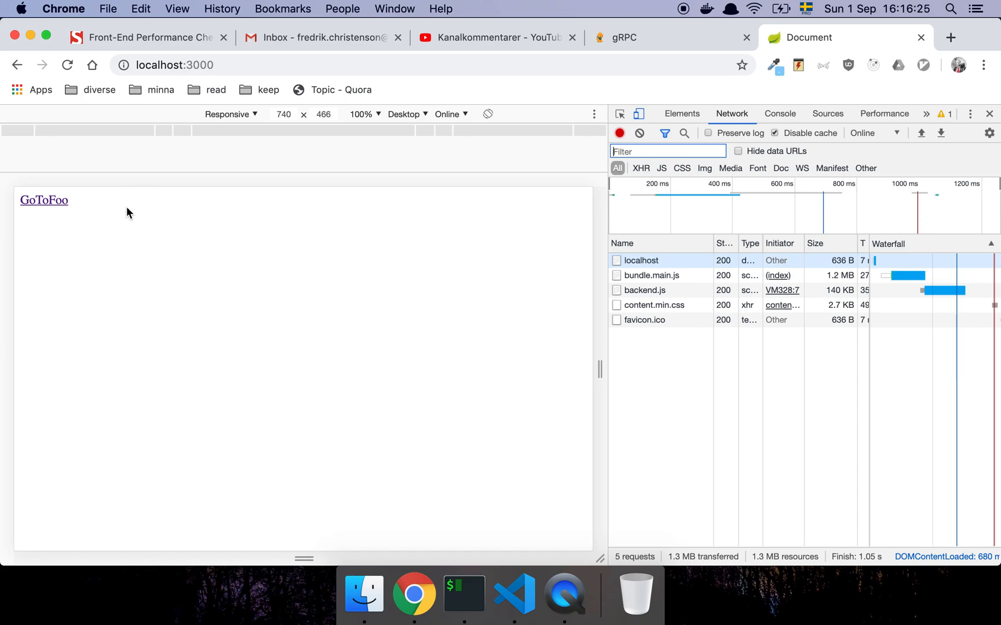
mouse_move(42, 209)
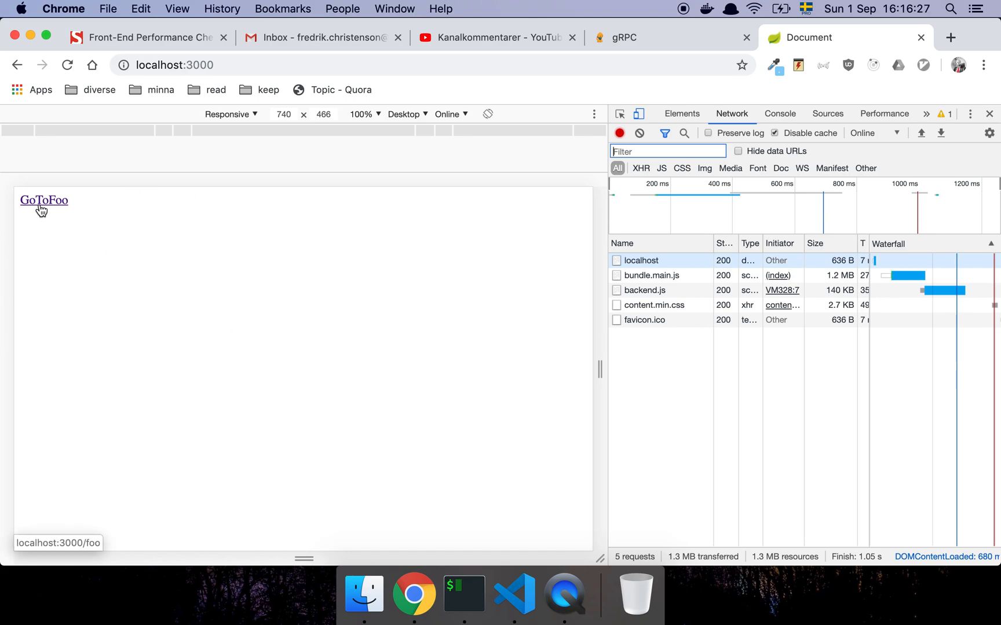
Step: Alternate between GoToFoo and BackToFoo links so bundle.back.js is fetched on /foo, then reload there
left_click(44, 202)
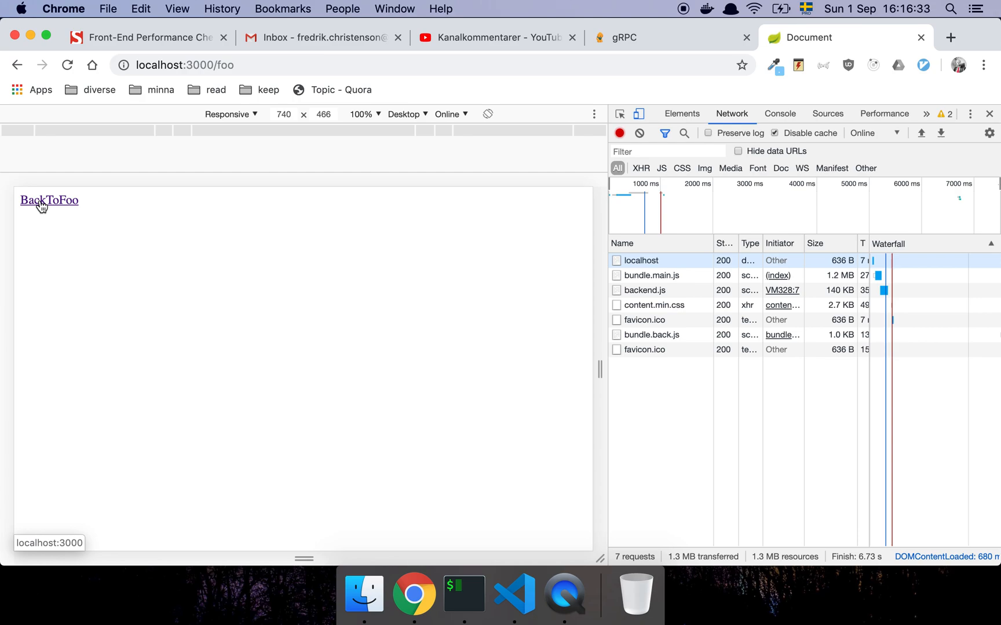
left_click(40, 201)
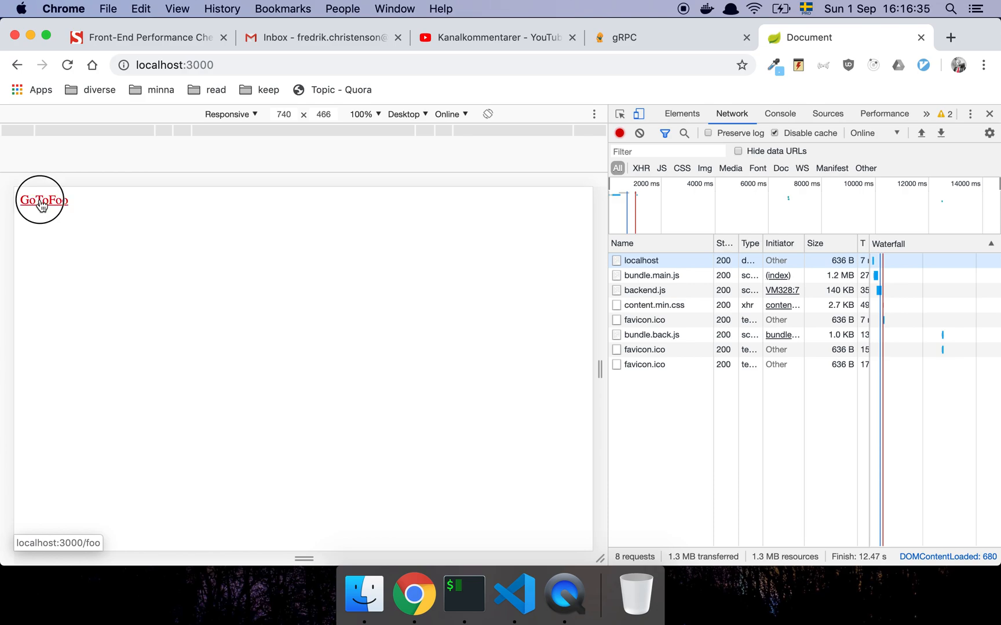
left_click(45, 202)
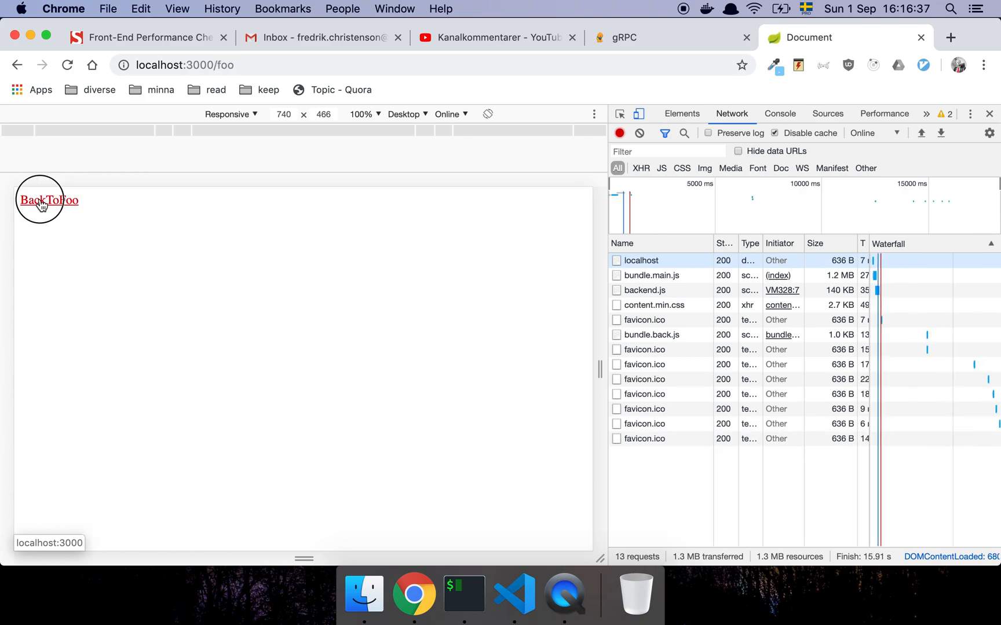
left_click(48, 200)
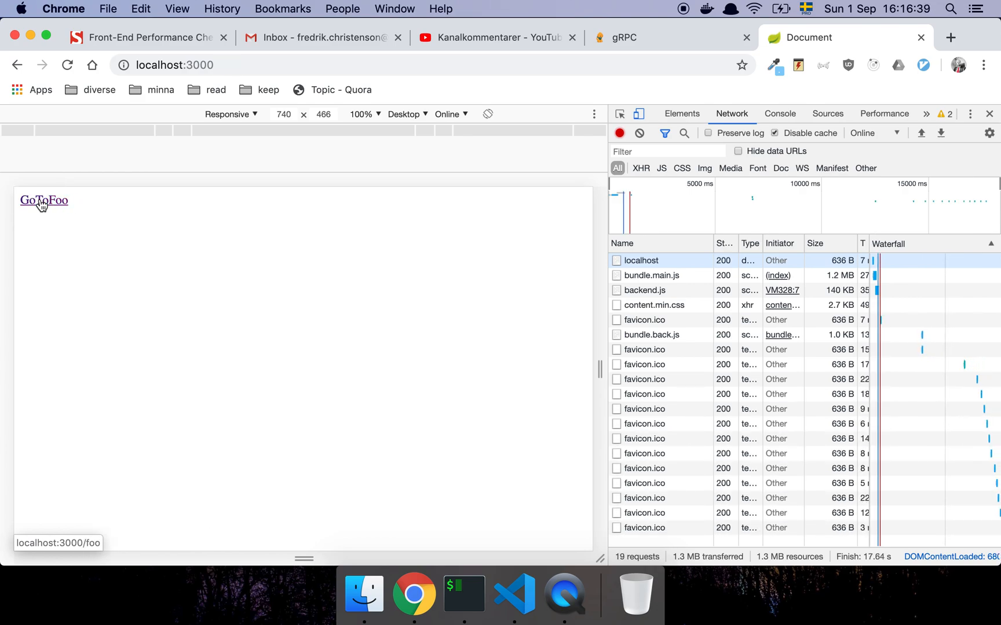
left_click(44, 201)
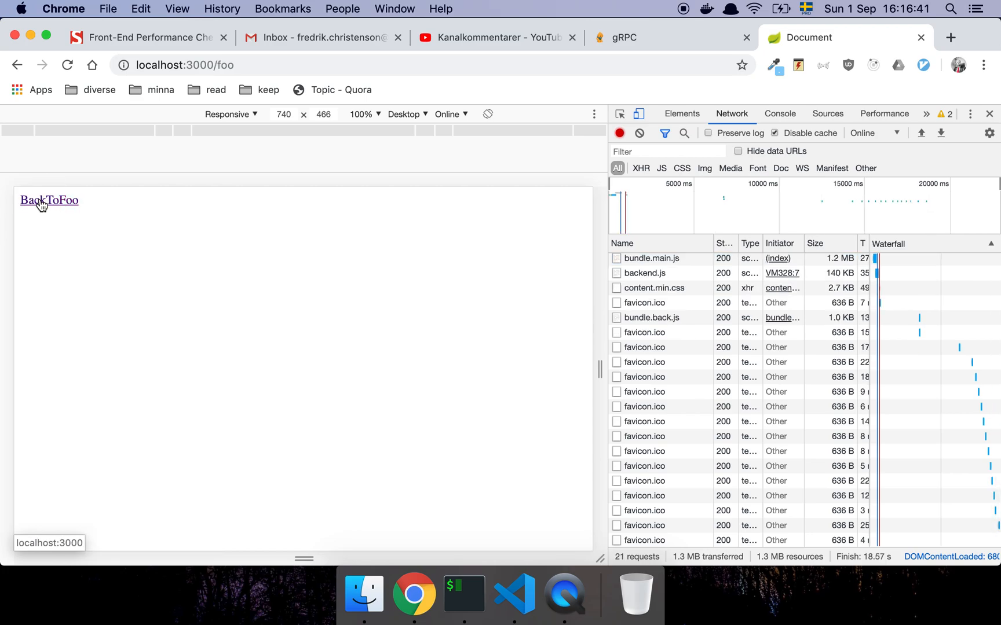
left_click(49, 200)
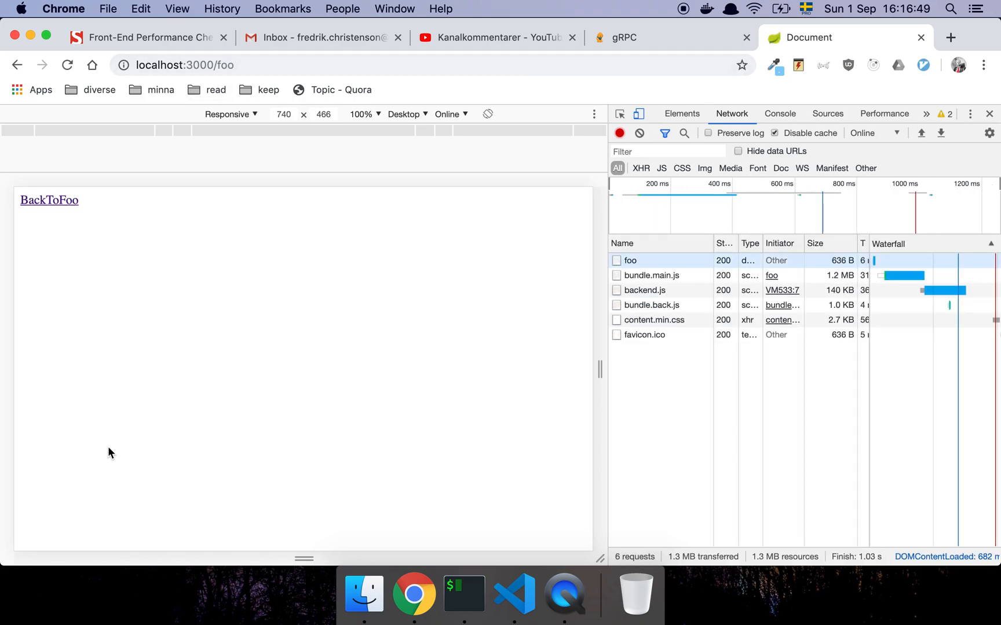
Step: Load the home page fresh, follow GoToFoo to fetch bundle.back.js, then return to a clean home page without it
left_click(48, 200)
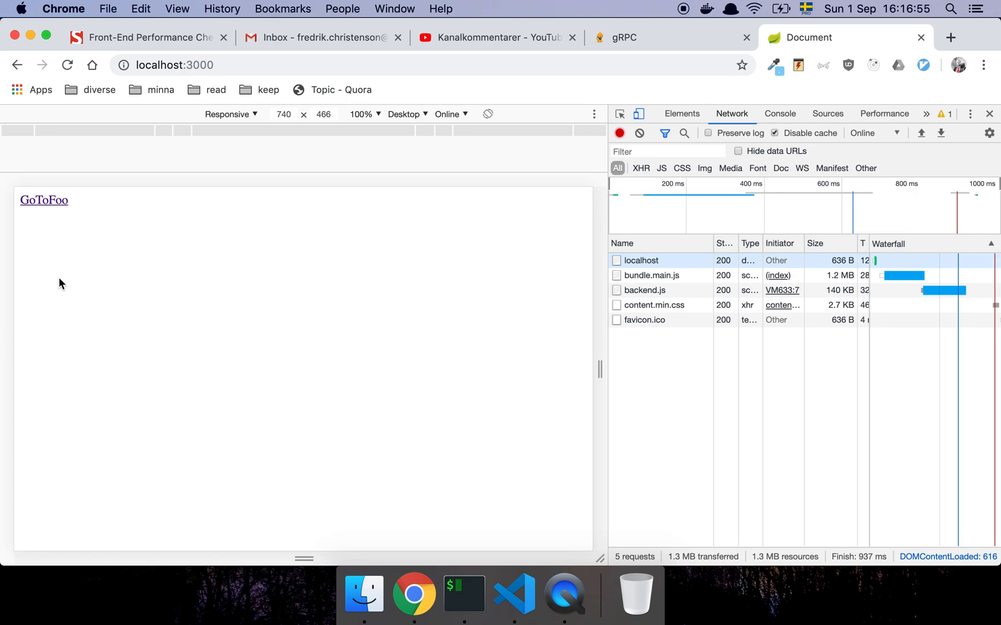
left_click(44, 200)
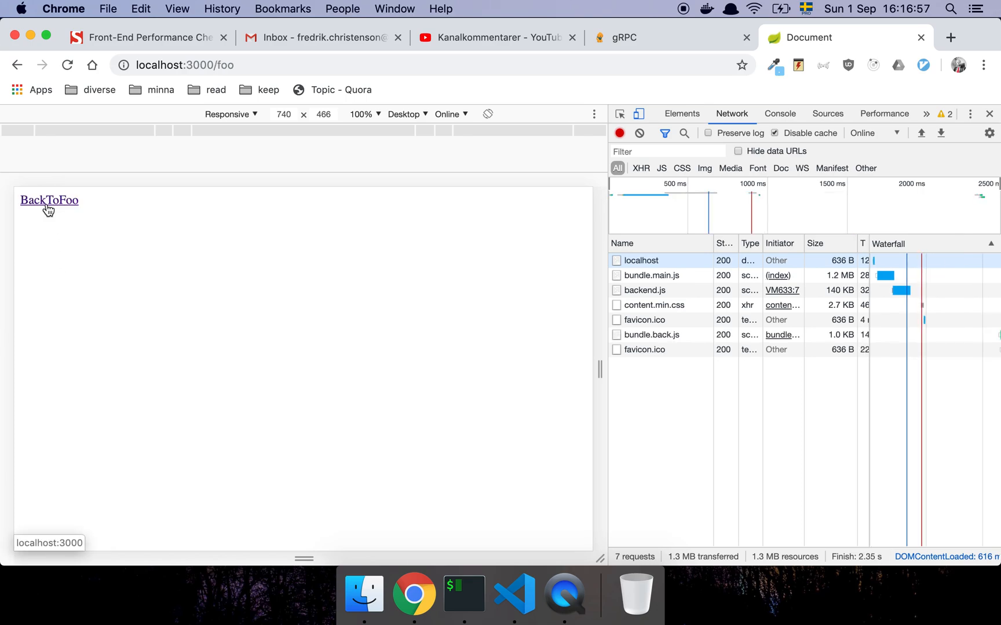
mouse_move(225, 433)
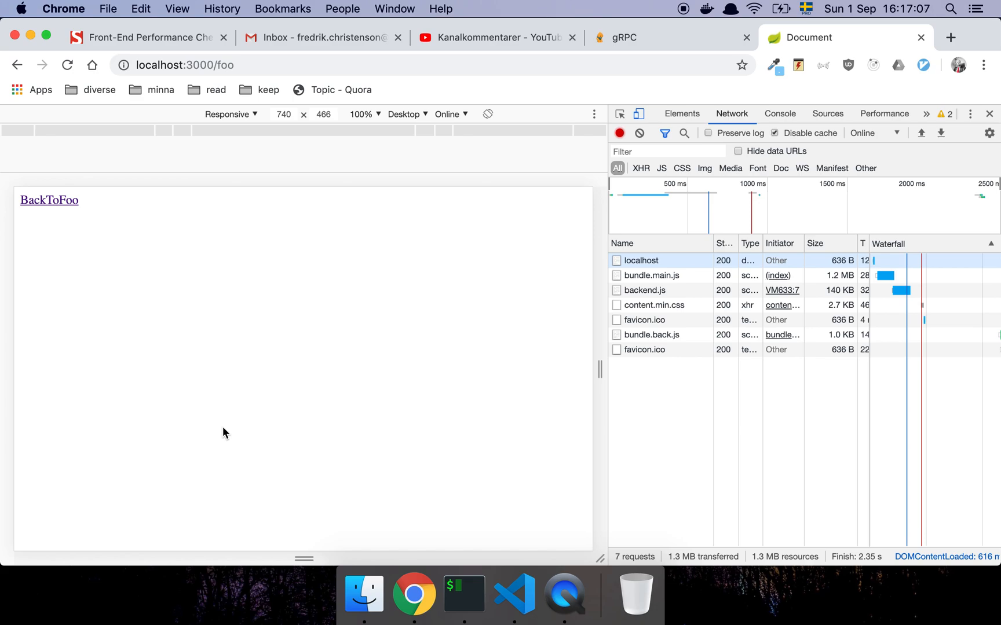
left_click(50, 200)
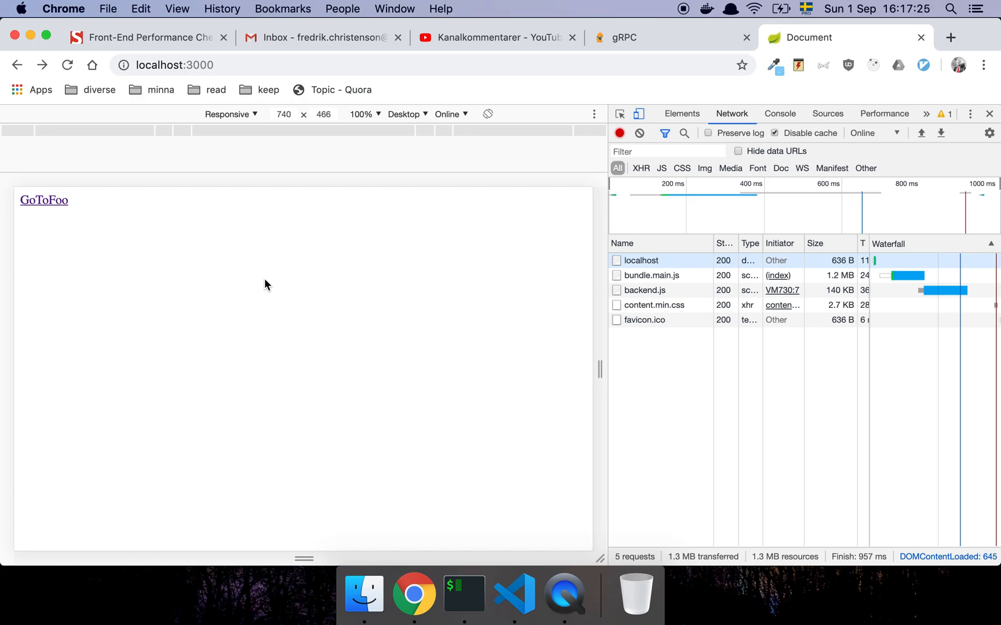
mouse_move(187, 238)
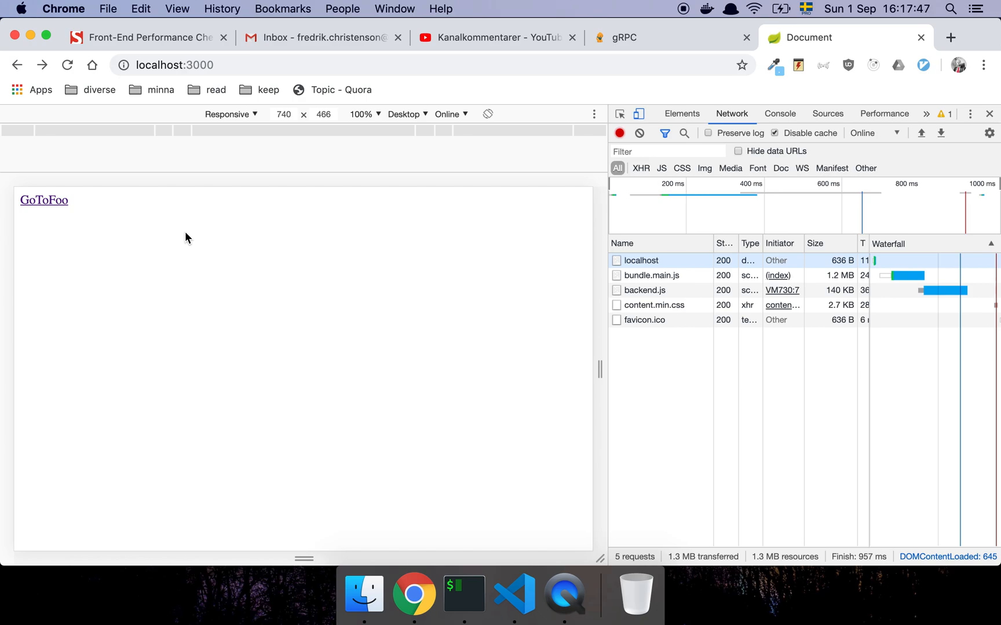
mouse_move(54, 299)
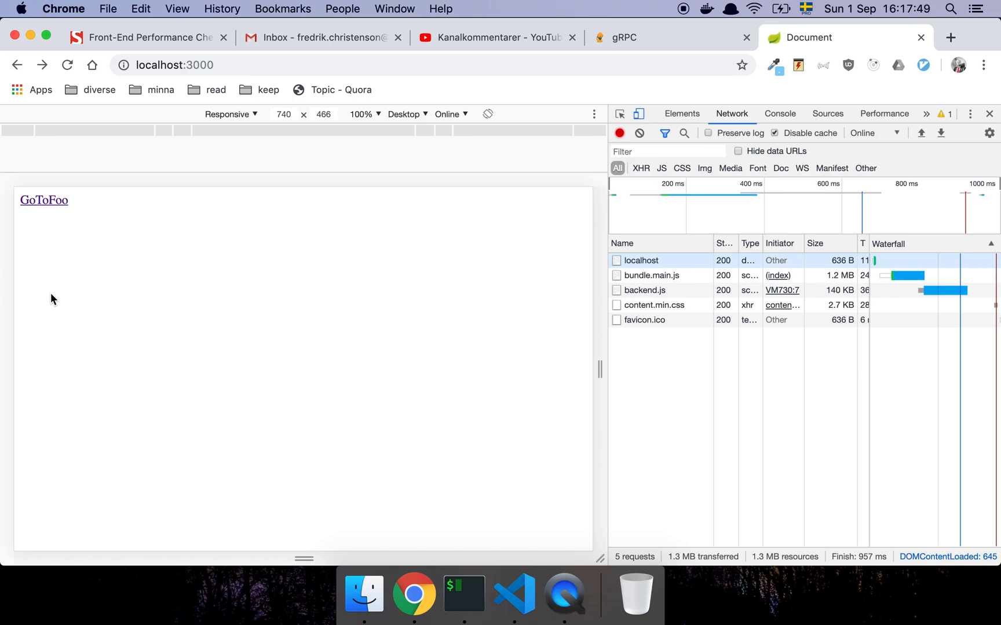
mouse_move(53, 201)
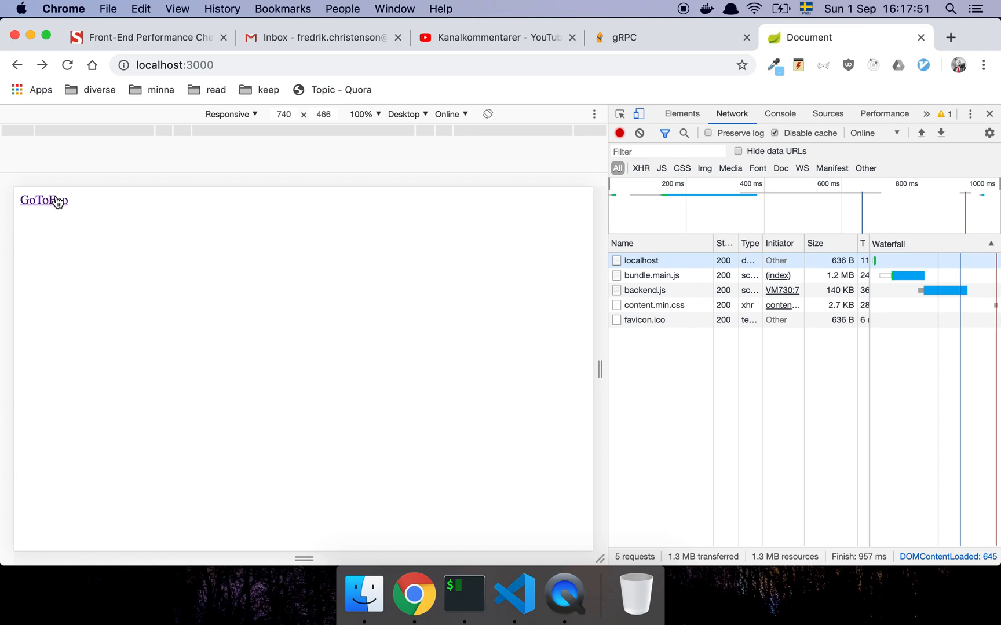
mouse_move(40, 251)
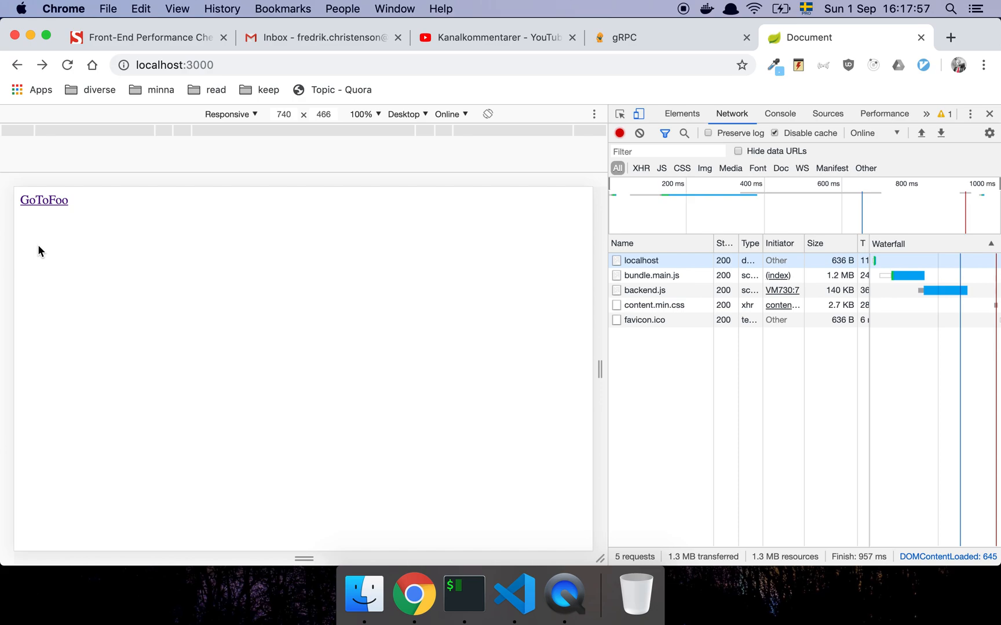
mouse_move(39, 238)
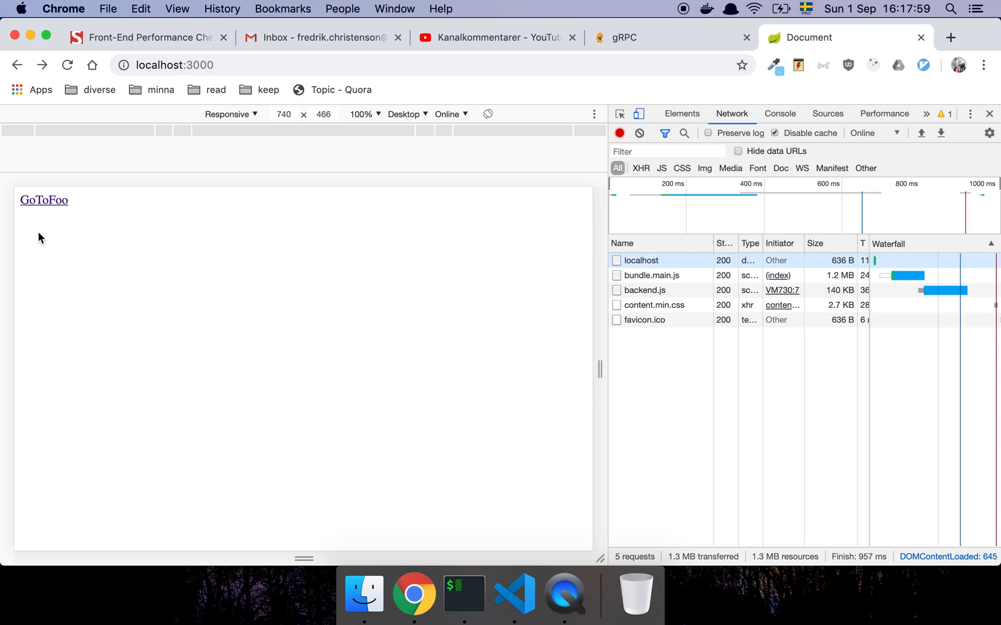
left_click(44, 200)
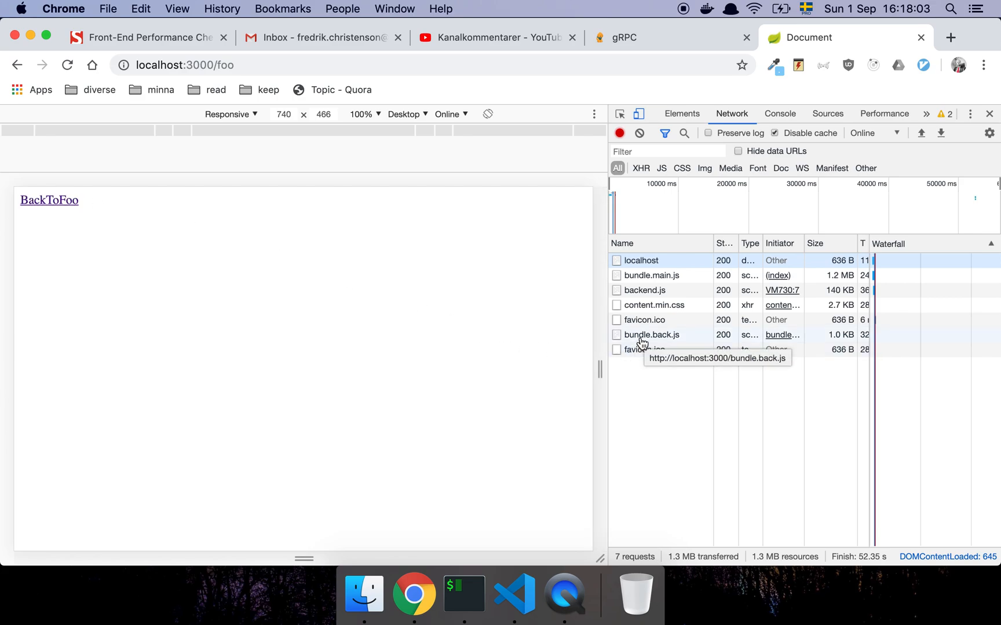
mouse_move(655, 339)
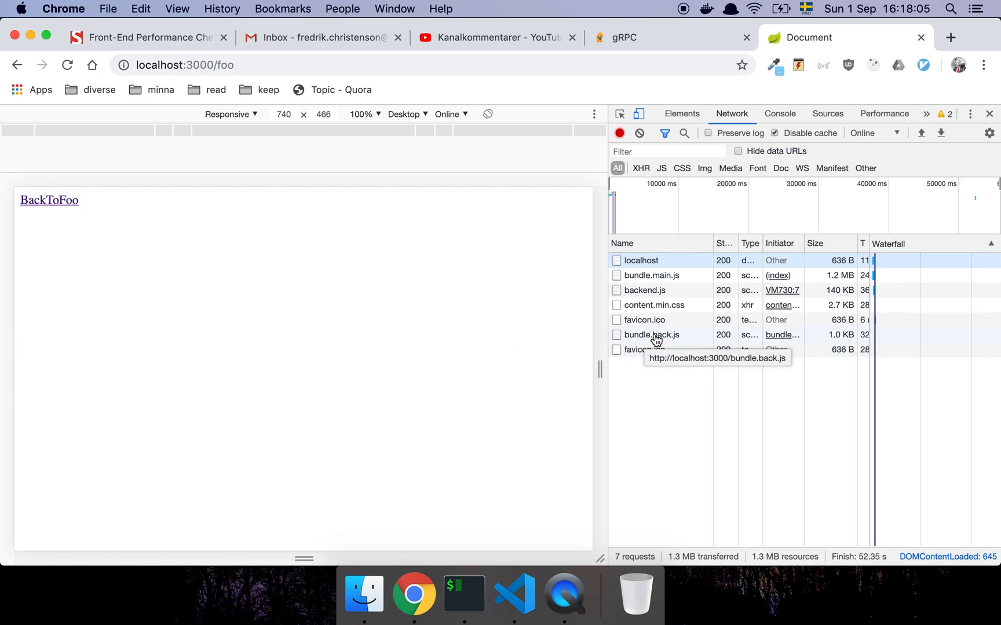
mouse_move(666, 345)
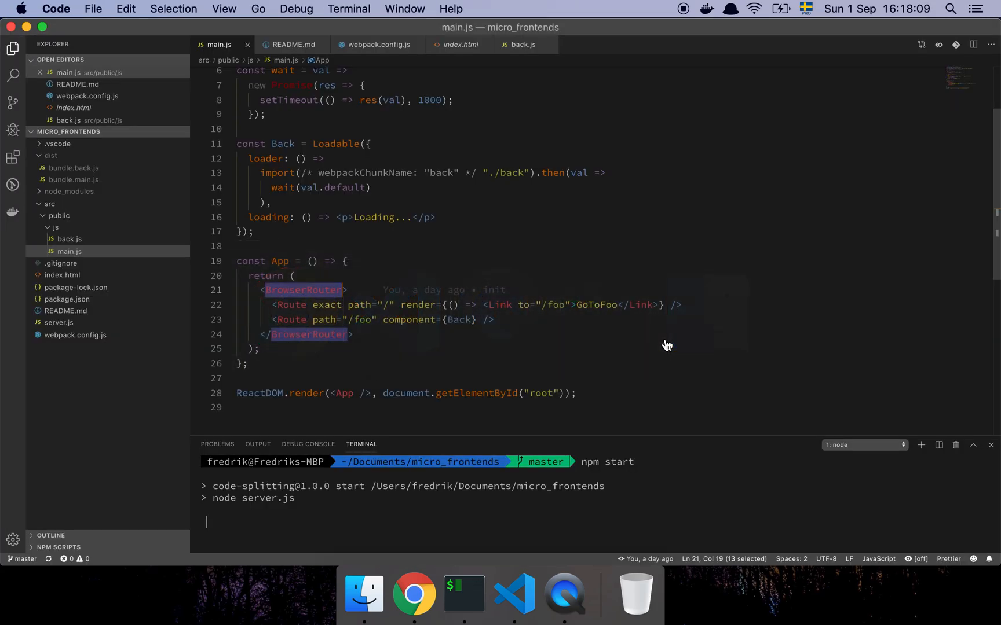
mouse_move(77, 183)
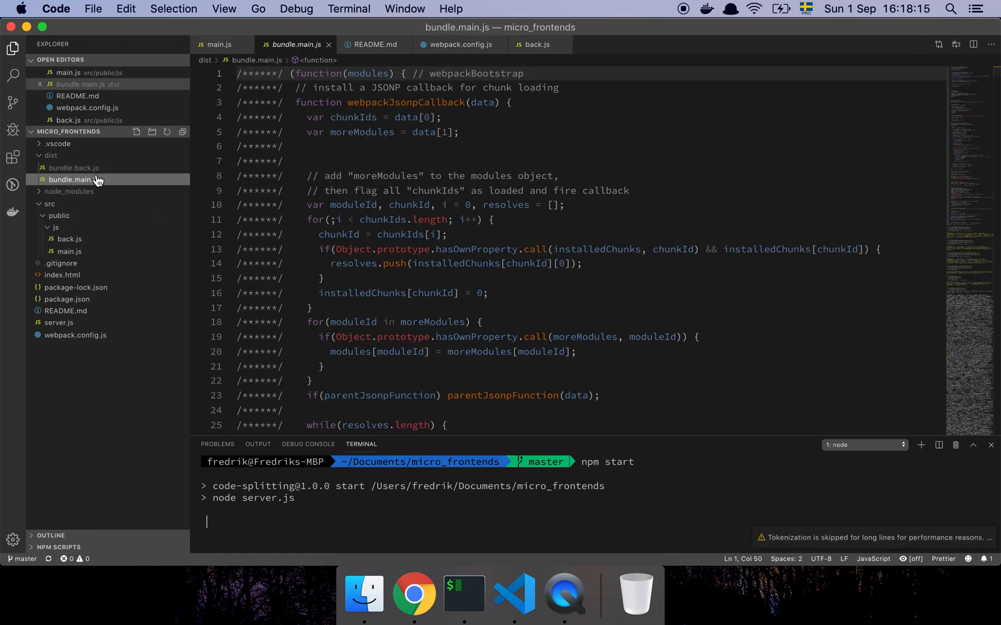
Step: Inspect the built bundle.back.js, then the back.js source with its BackToFoo link component
left_click(73, 167)
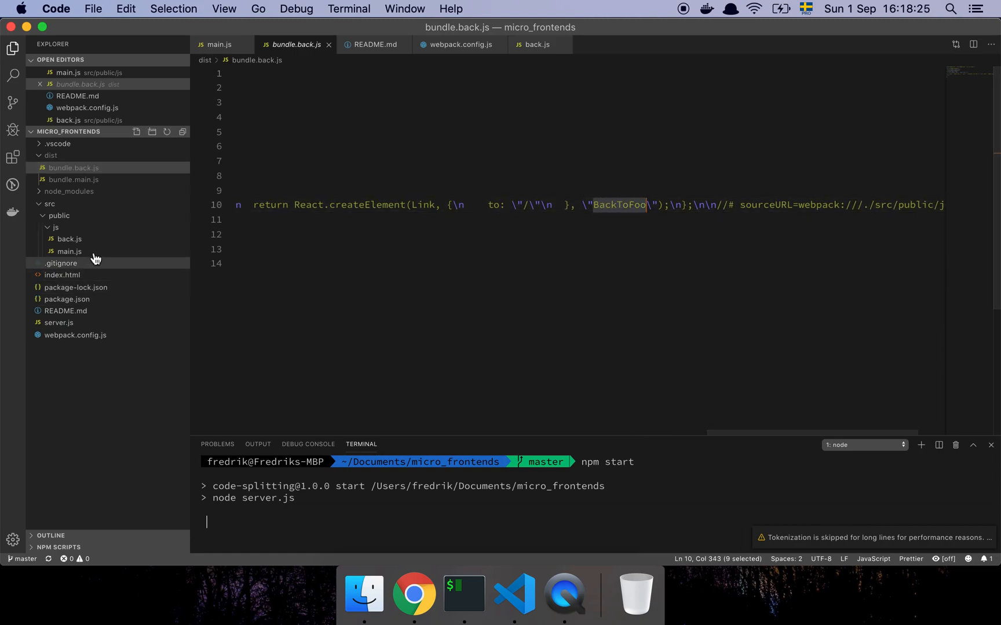
left_click(69, 238)
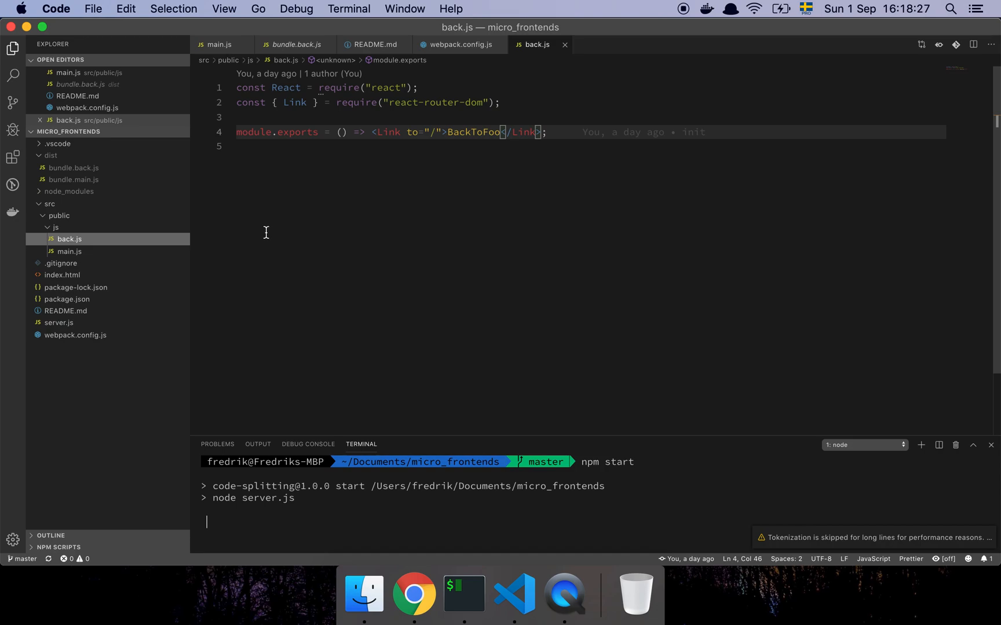
mouse_move(381, 225)
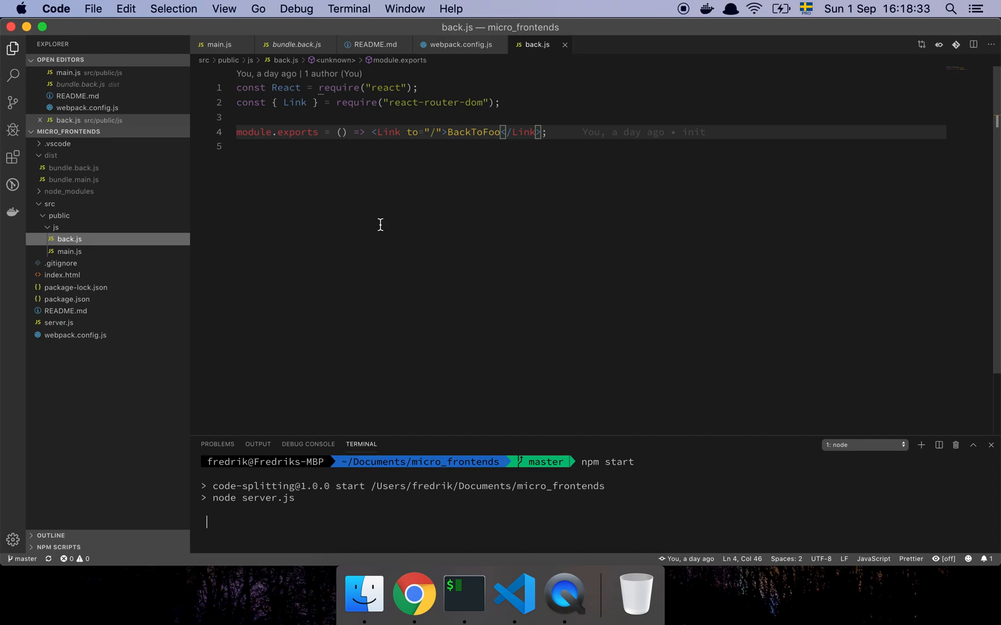
mouse_move(382, 151)
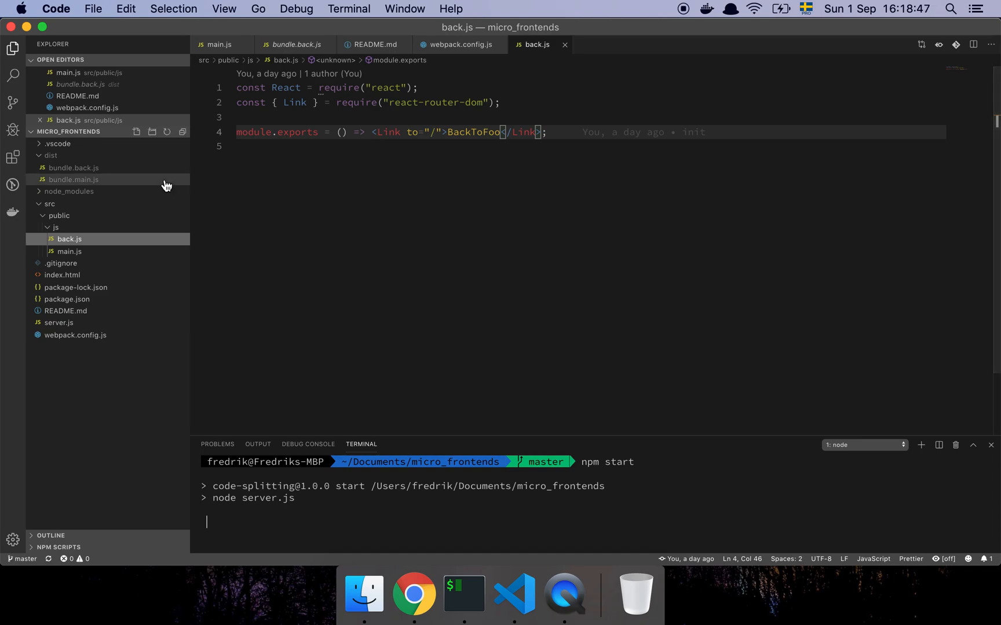
mouse_move(333, 237)
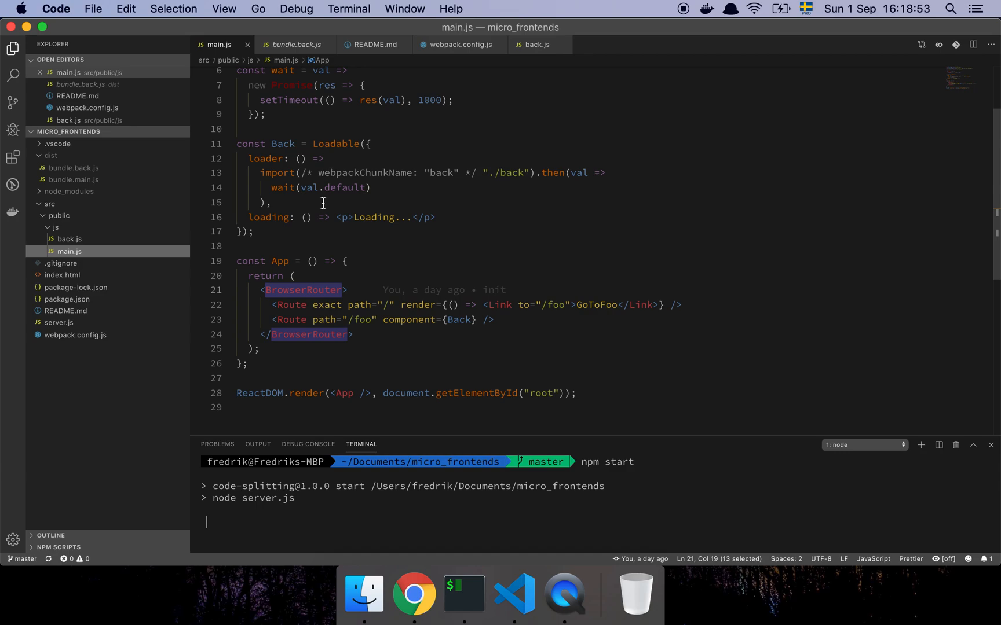
mouse_move(470, 179)
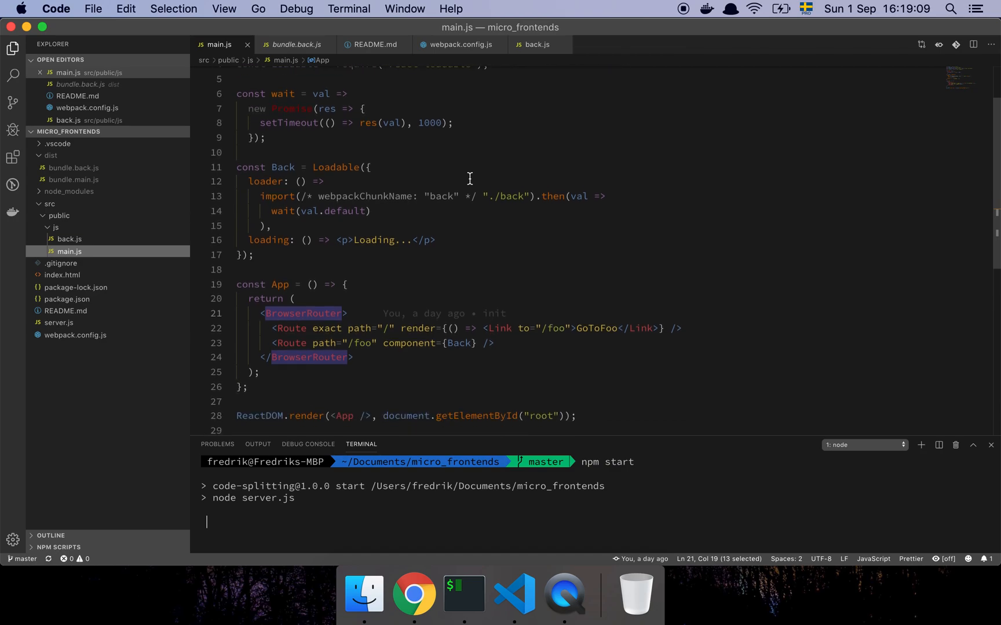
mouse_move(371, 429)
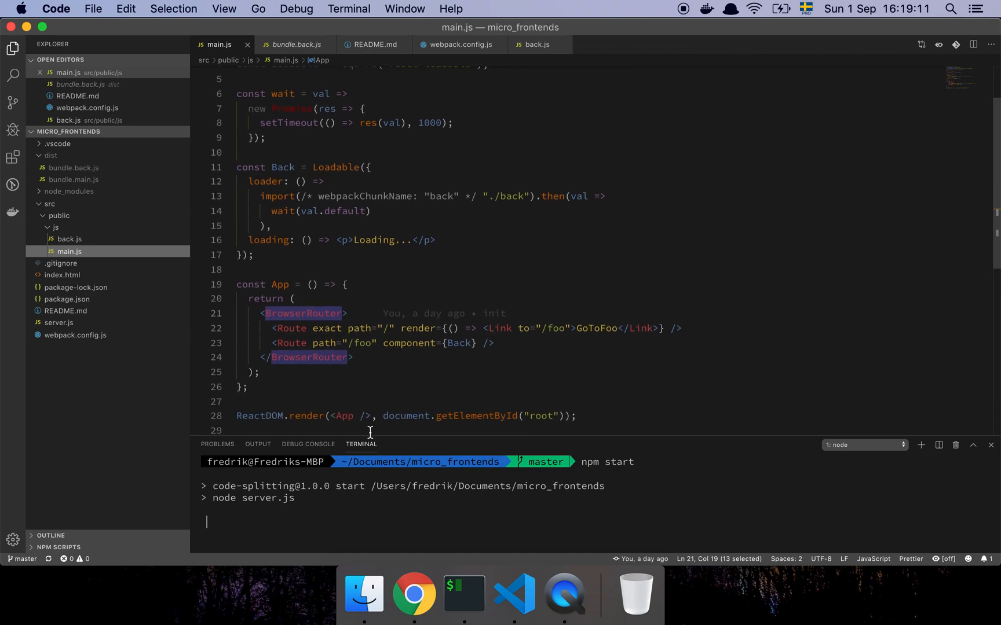
mouse_move(387, 366)
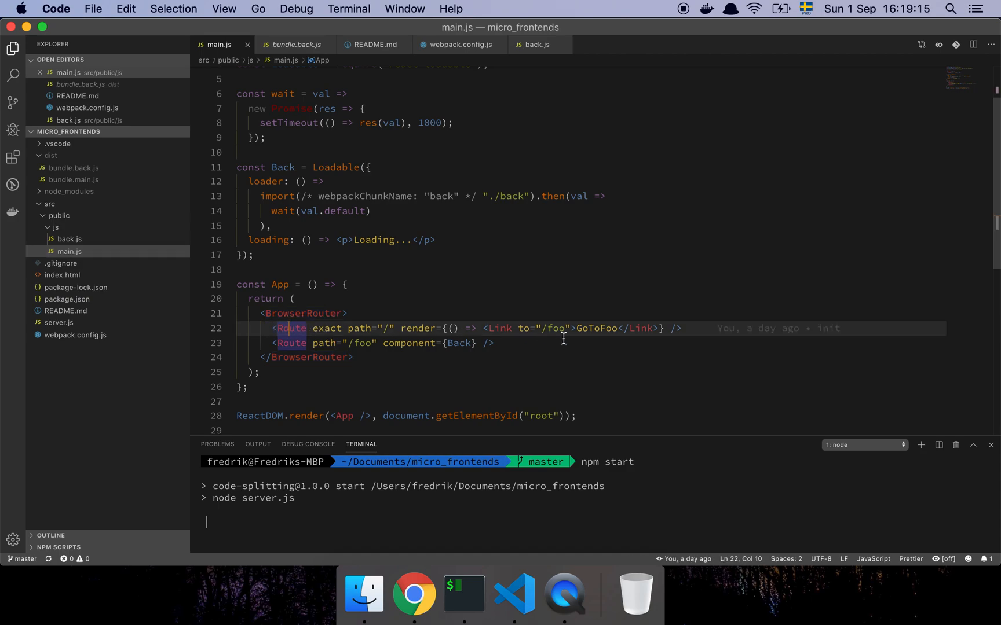
mouse_move(590, 328)
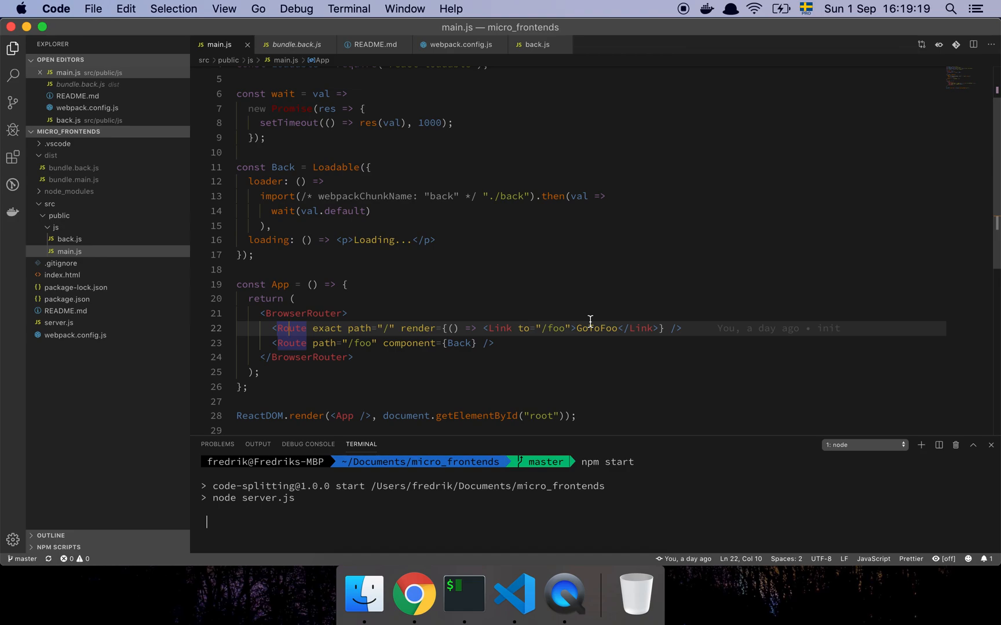
mouse_move(530, 348)
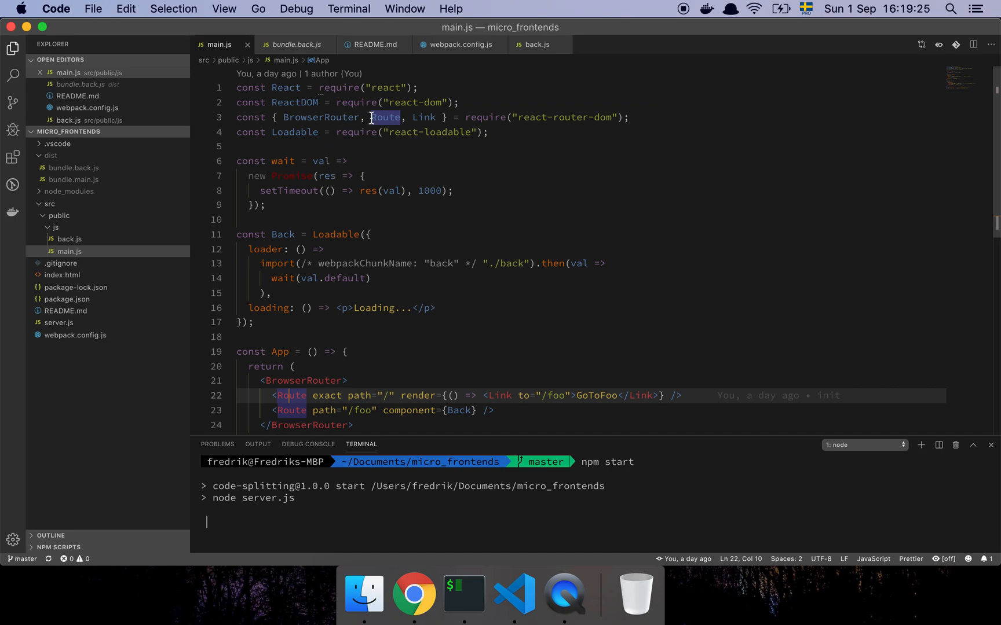
double_click(283, 235)
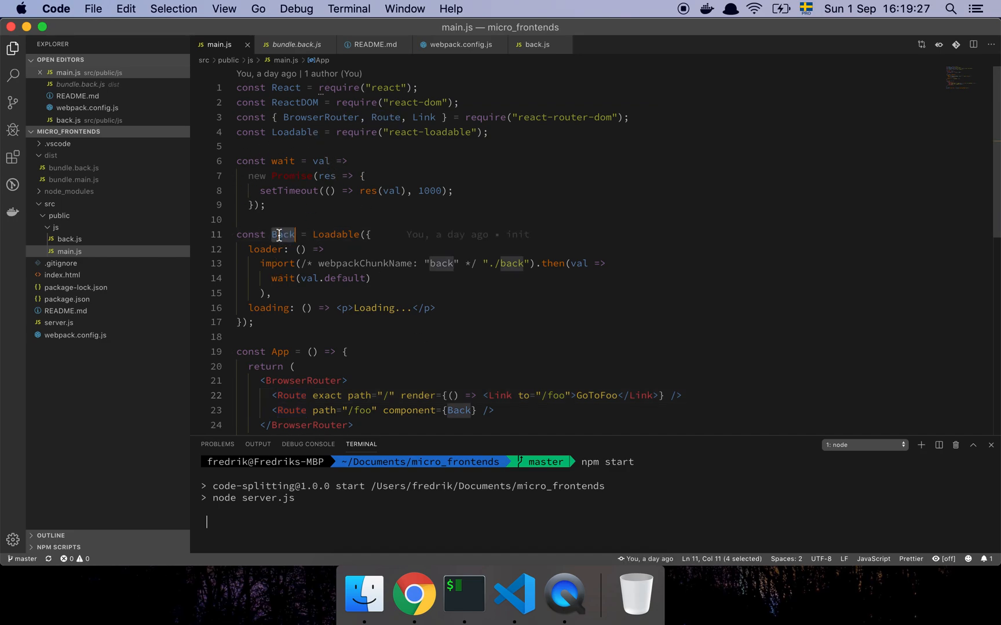
double_click(283, 235)
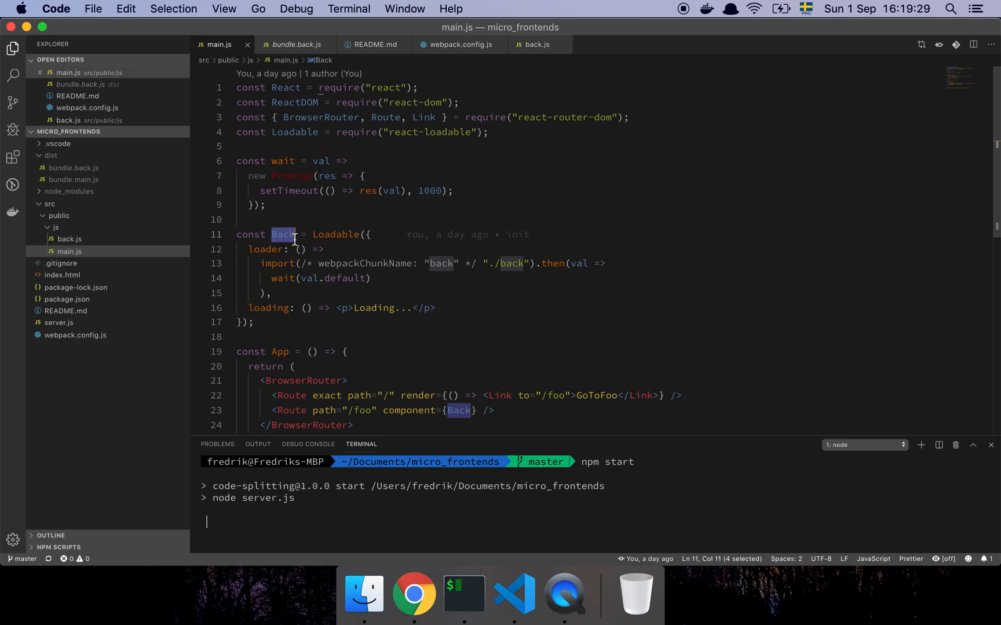
double_click(336, 235)
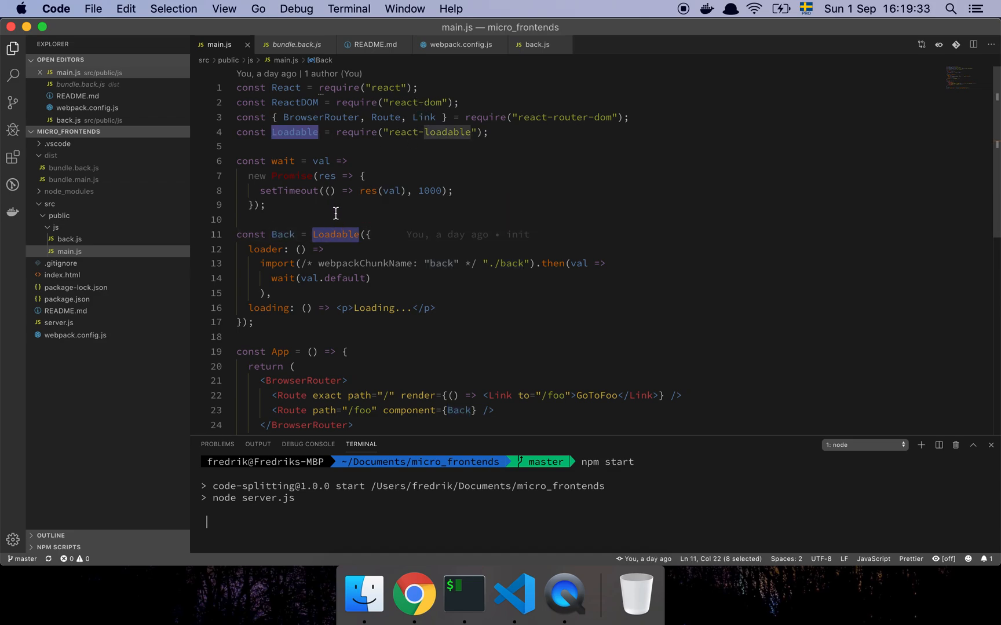
mouse_move(326, 235)
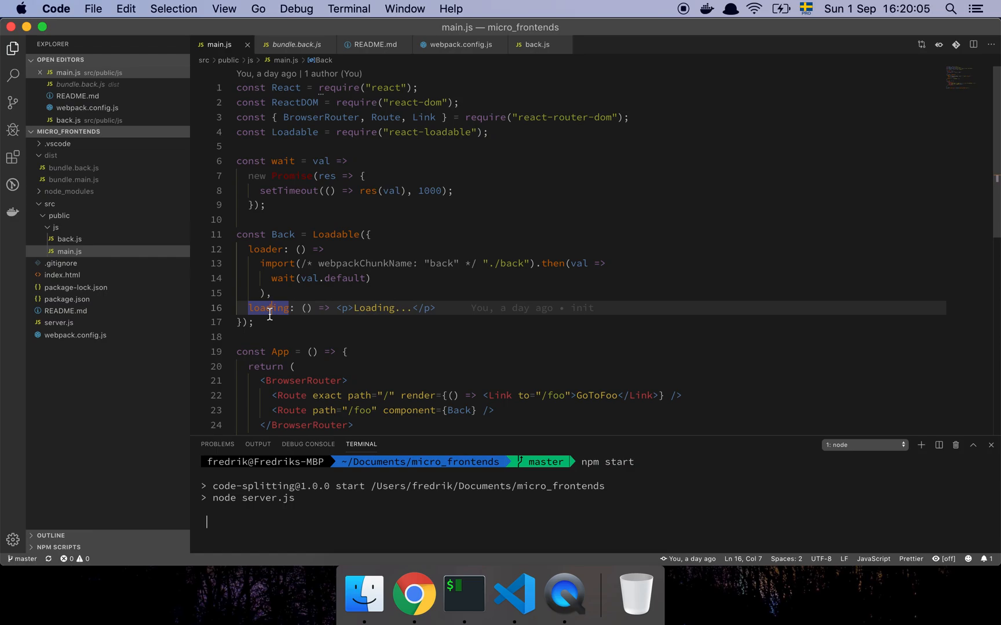
mouse_move(304, 183)
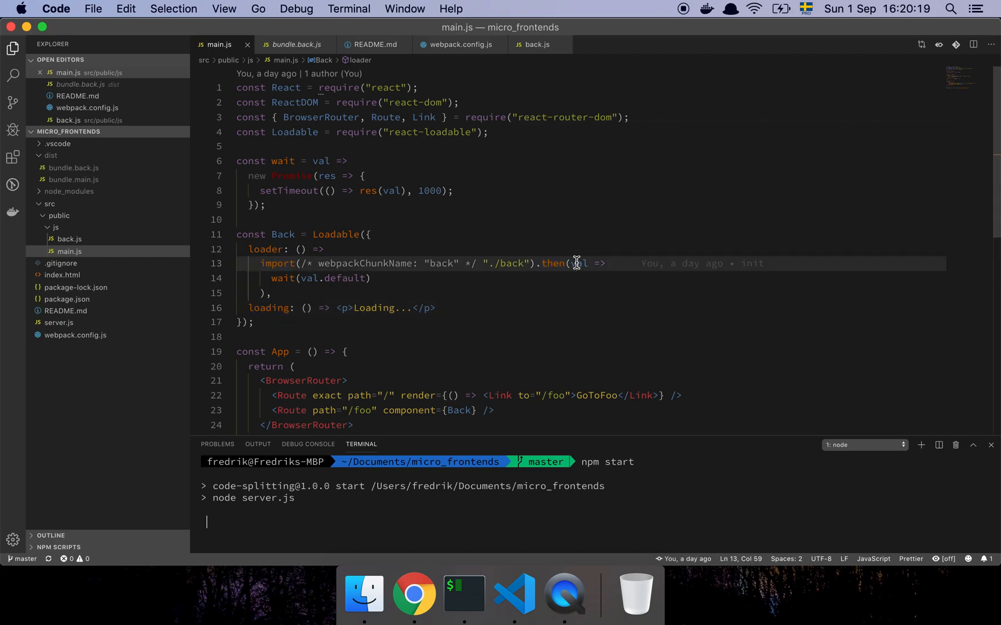
double_click(343, 279)
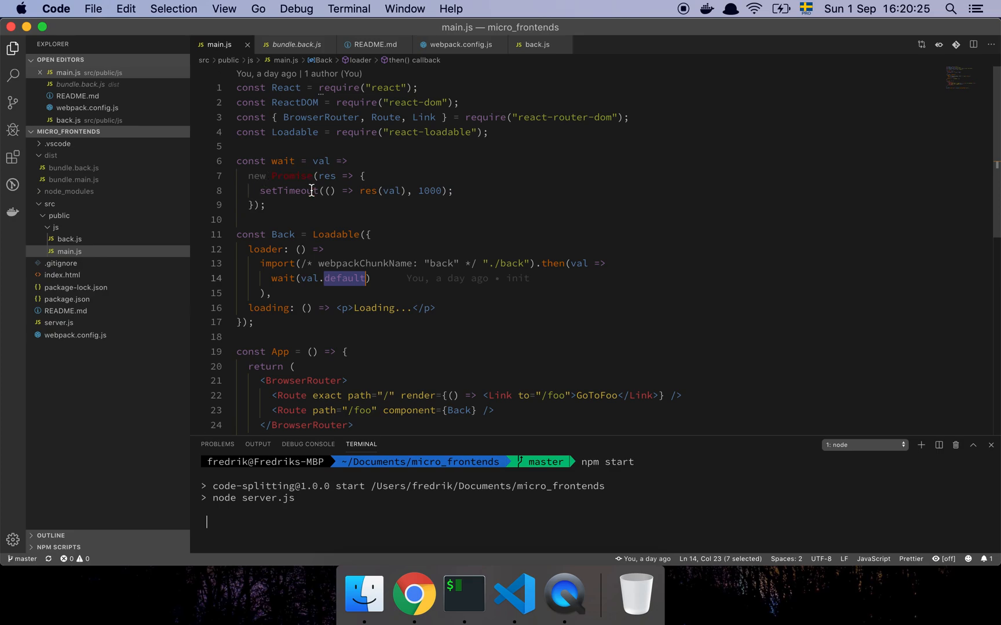
mouse_move(331, 172)
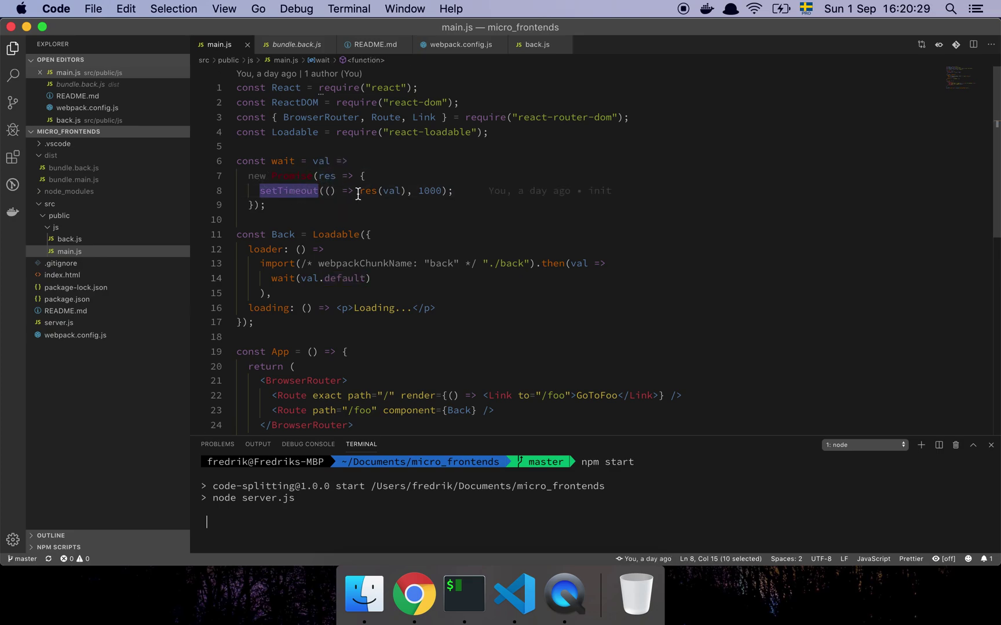
double_click(430, 190)
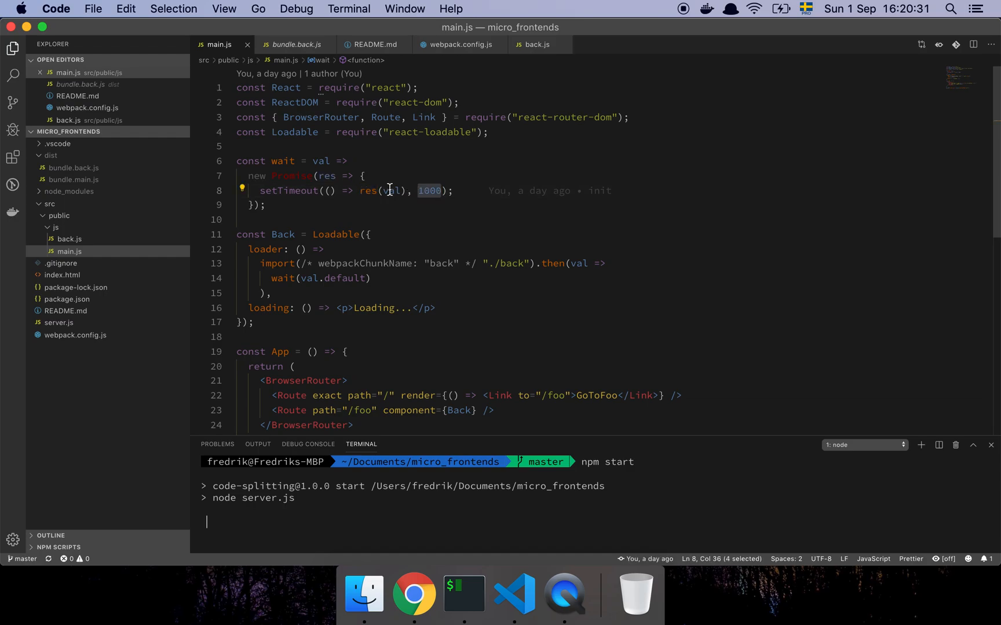
mouse_move(389, 190)
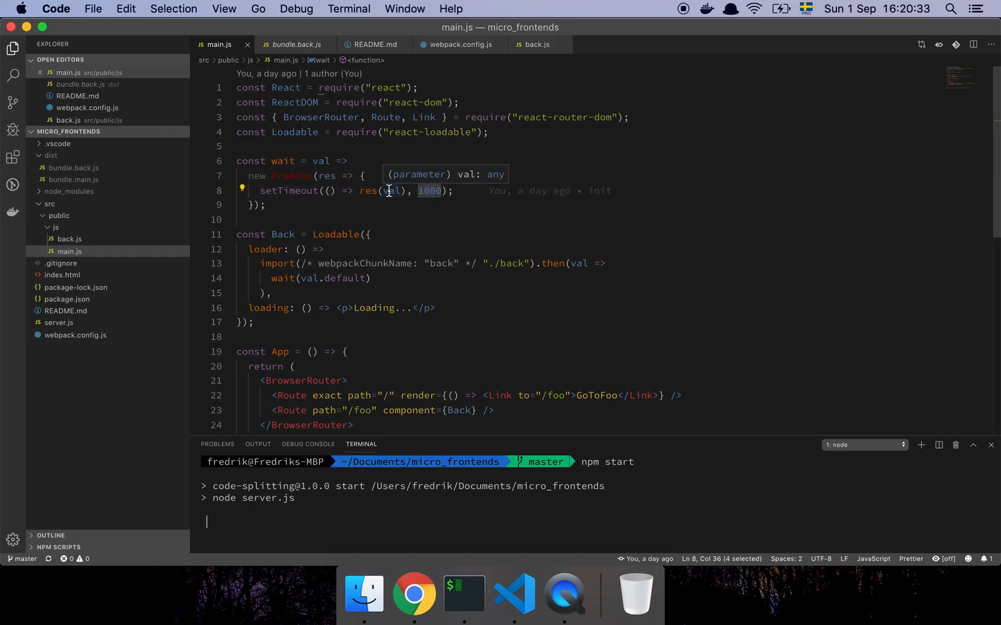
left_click(415, 594)
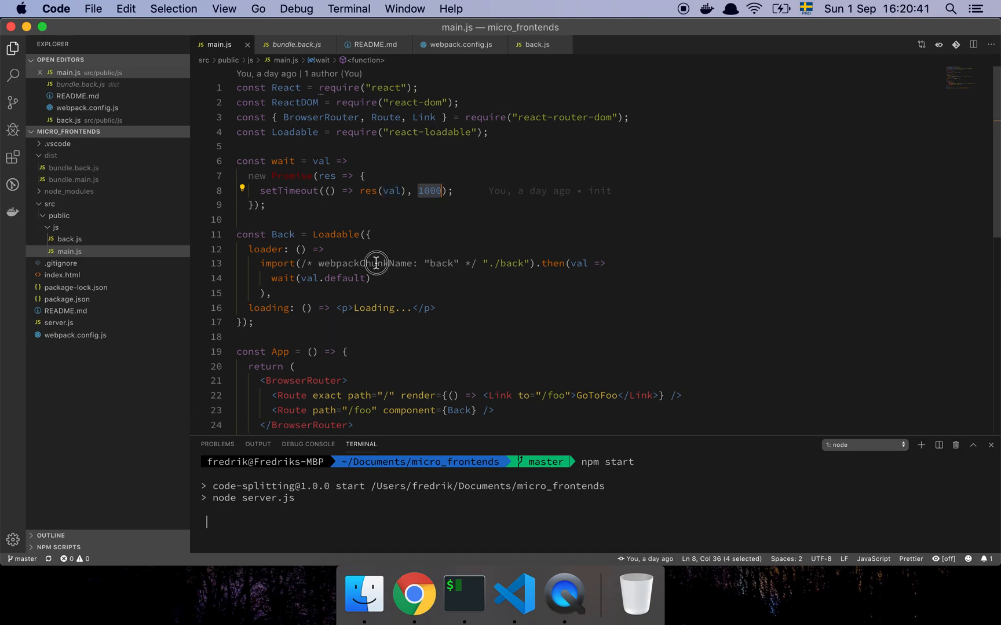
double_click(369, 264)
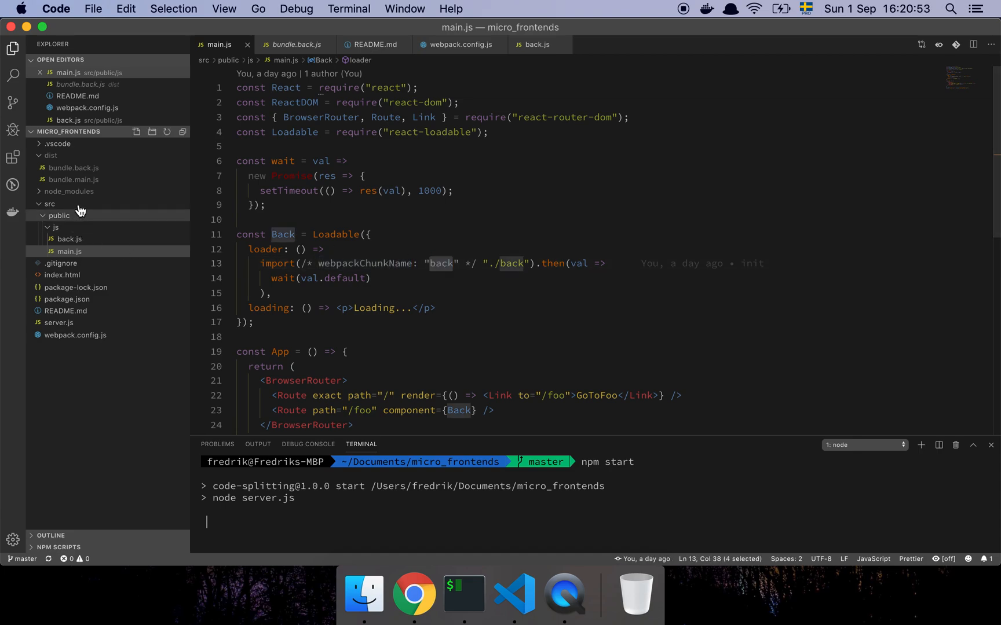
scroll("down", 3)
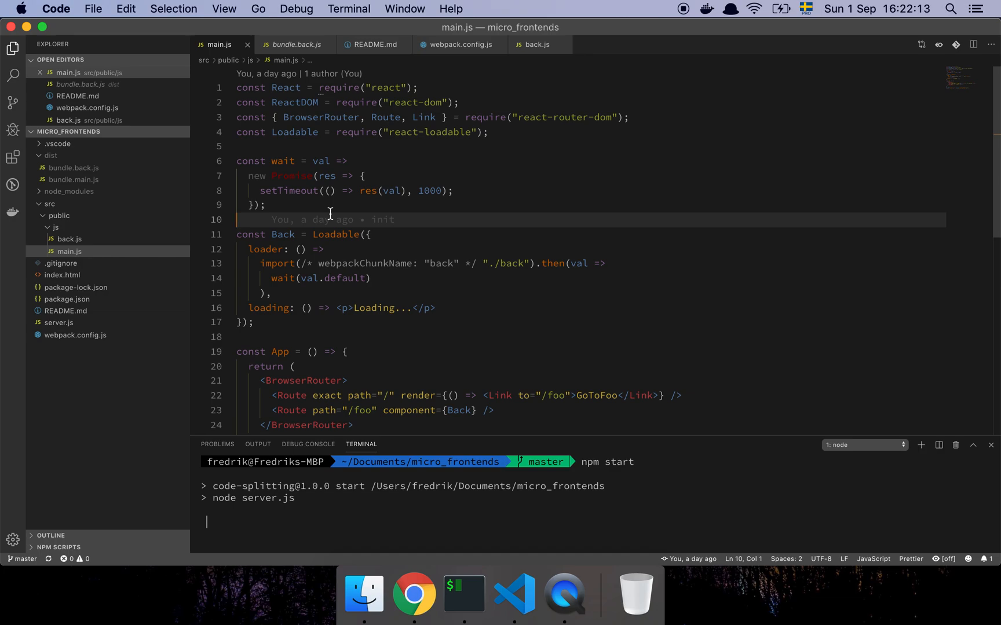
mouse_move(342, 162)
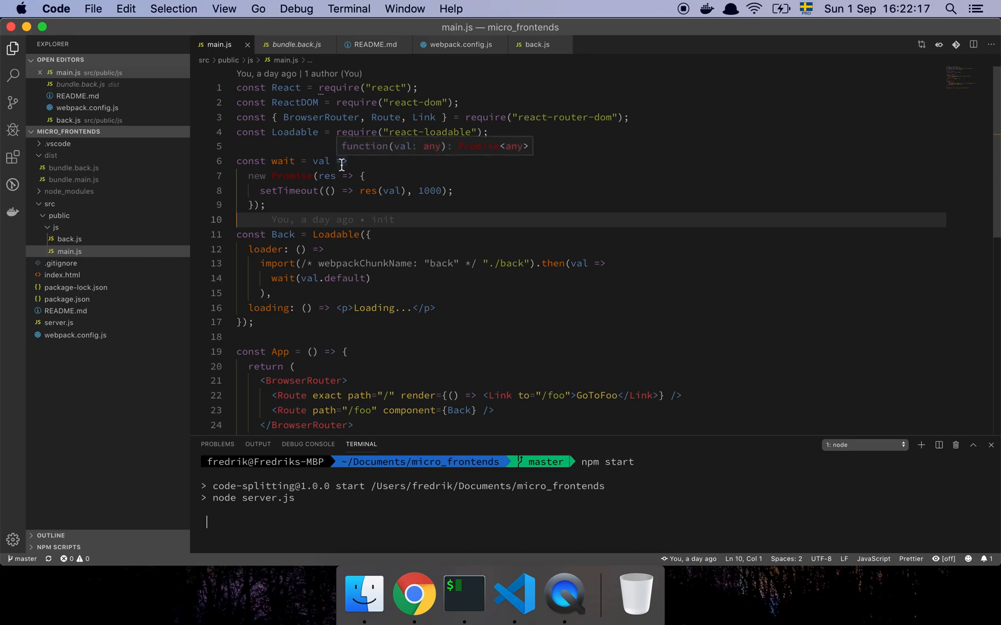